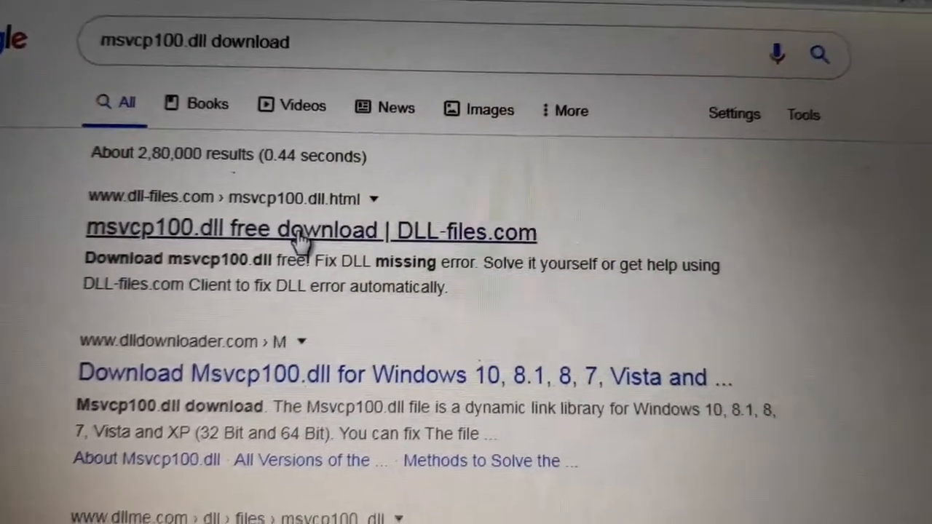
Open the 'msvcp100.dll free download | DLL-files.com' search result
{"action": "left_click", "coordinate": [295, 230]}
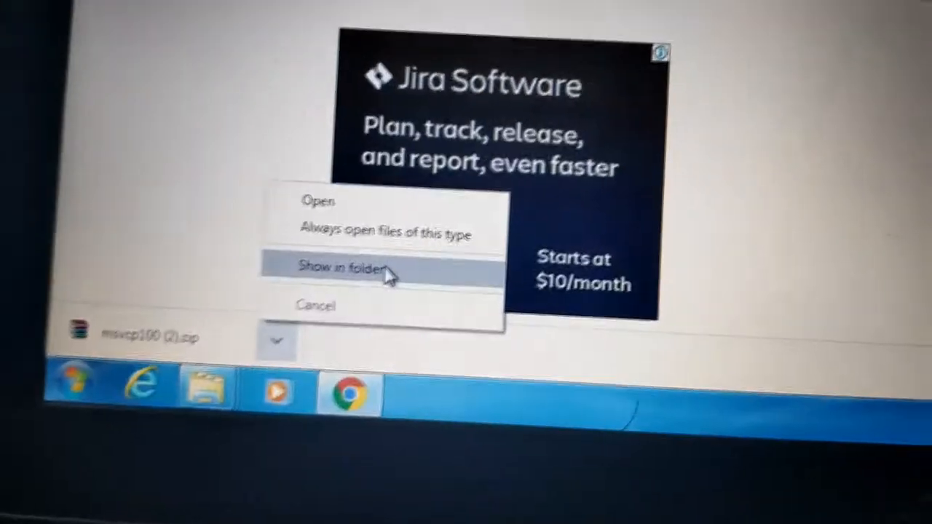
Show the downloaded msvcp100 zip in its downloads folder
{"action": "left_click", "coordinate": [339, 267]}
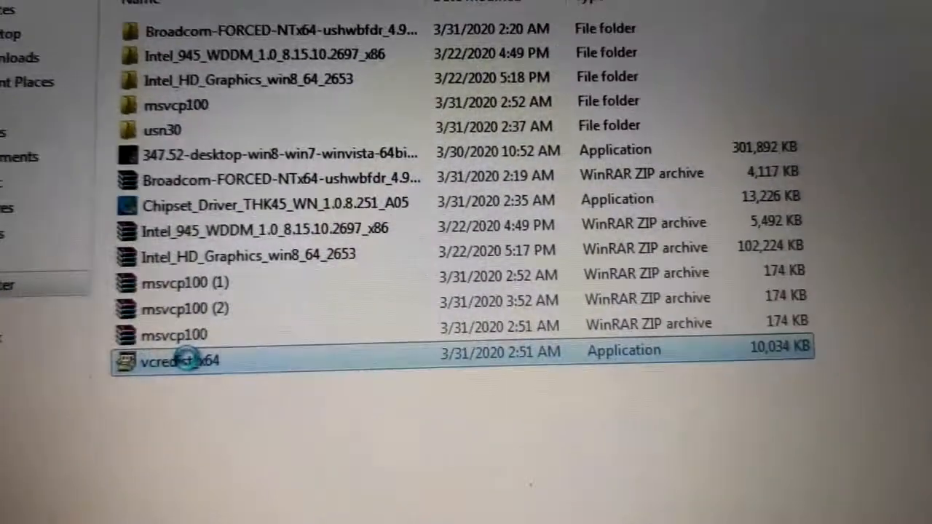
Run the vcredist_x64 installer as administrator
{"action": "right_click", "coordinate": [185, 362]}
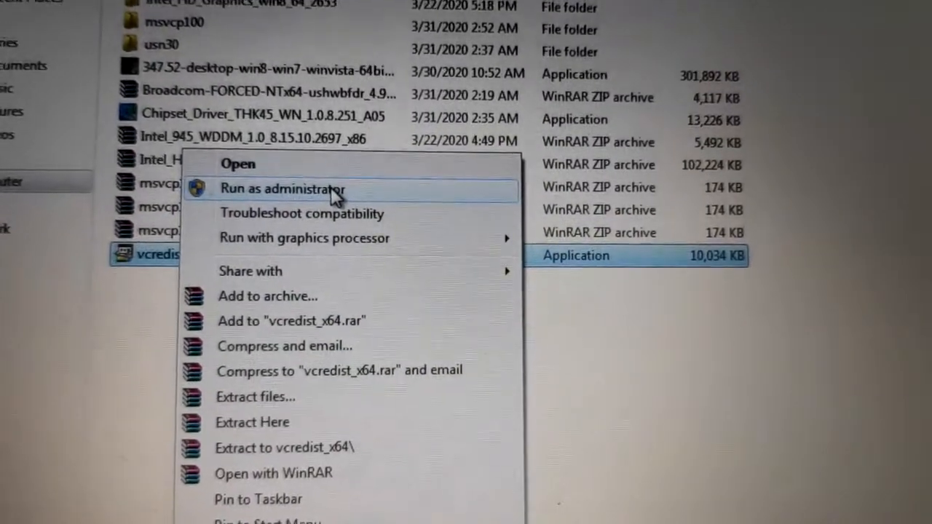
{"action": "left_click", "coordinate": [282, 189]}
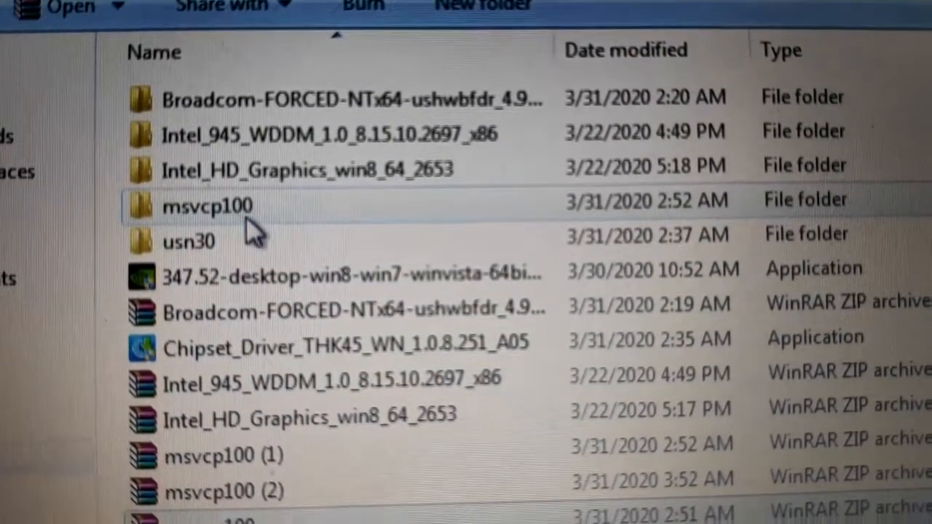
Copy msvcp100.dll from the msvcp100 folder into SysWOW64, granting administrator permission
{"action": "double_click", "coordinate": [207, 206]}
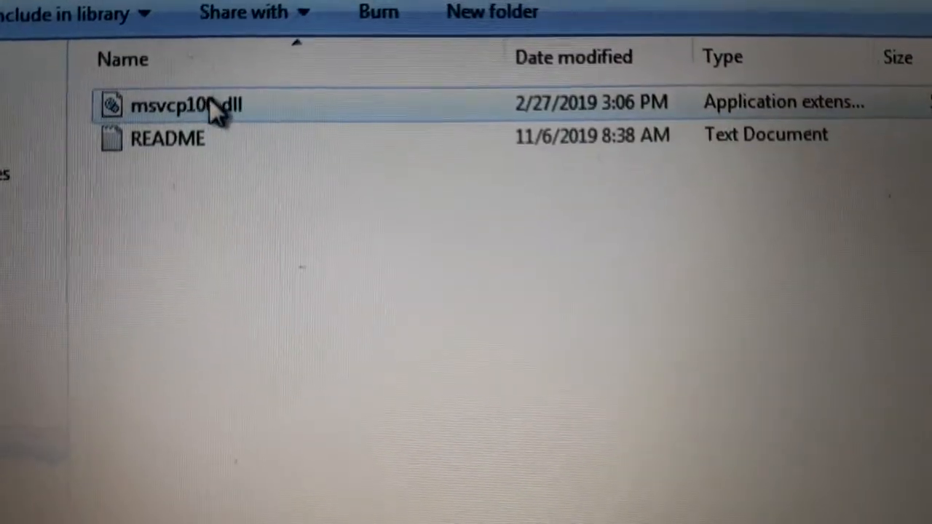
{"action": "right_click", "coordinate": [211, 102]}
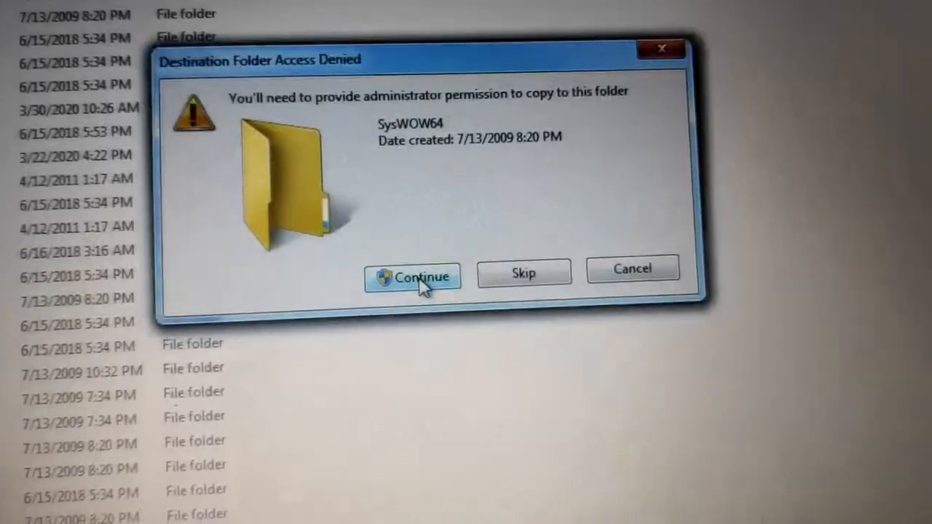
{"action": "left_click", "coordinate": [413, 276]}
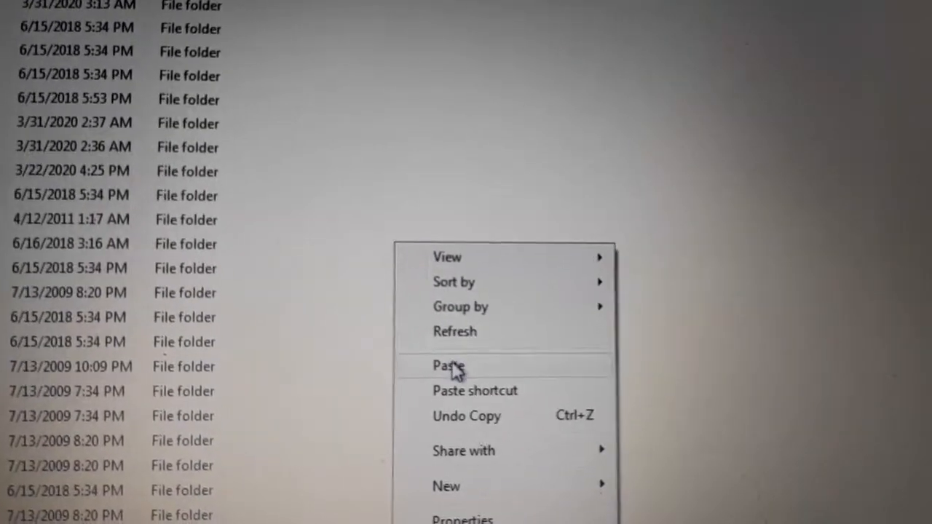
Paste msvcp100.dll into System32, then launch DMC Devil May Cry to test
{"action": "left_click", "coordinate": [448, 365]}
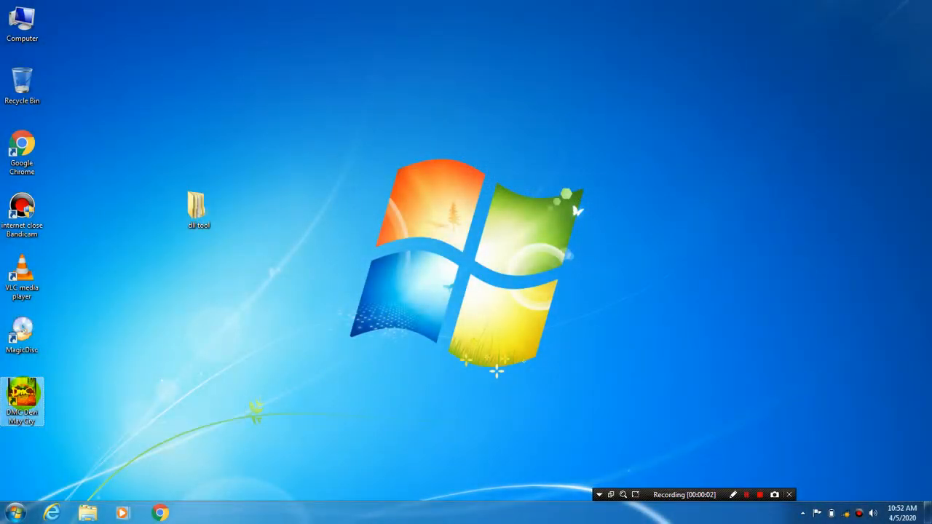
{"action": "double_click", "coordinate": [23, 400]}
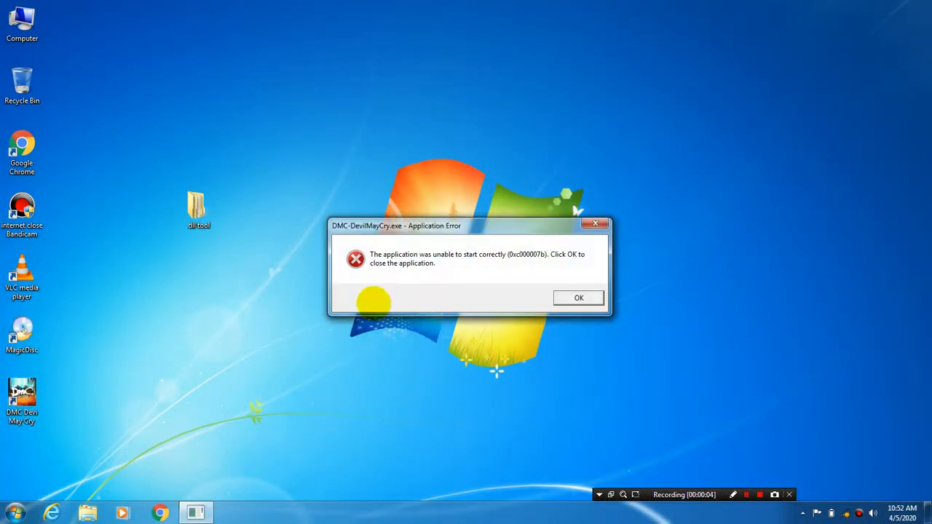